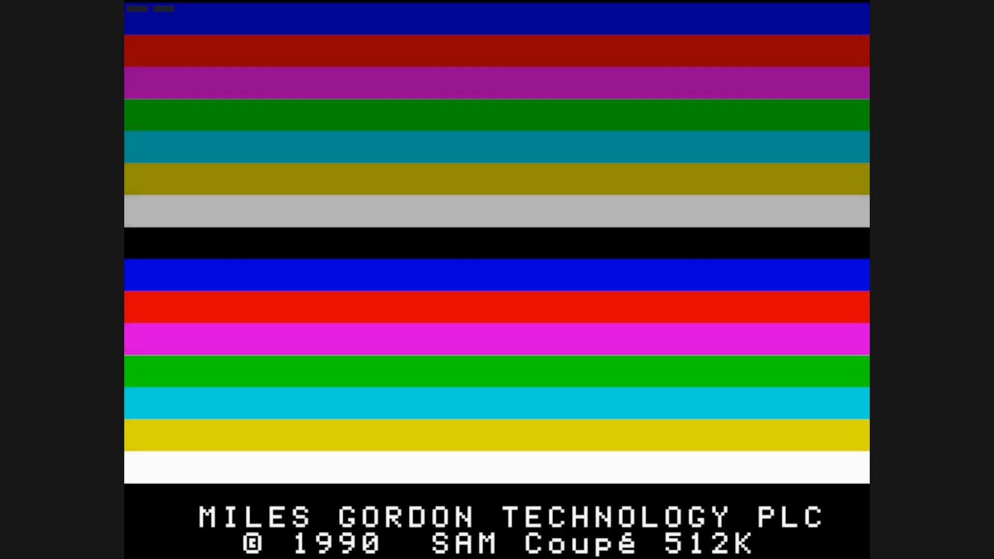
- Write BASIC line 10 printing "Confessions of a Crap Programmer"
{"action": "type", "text": "10 print"}
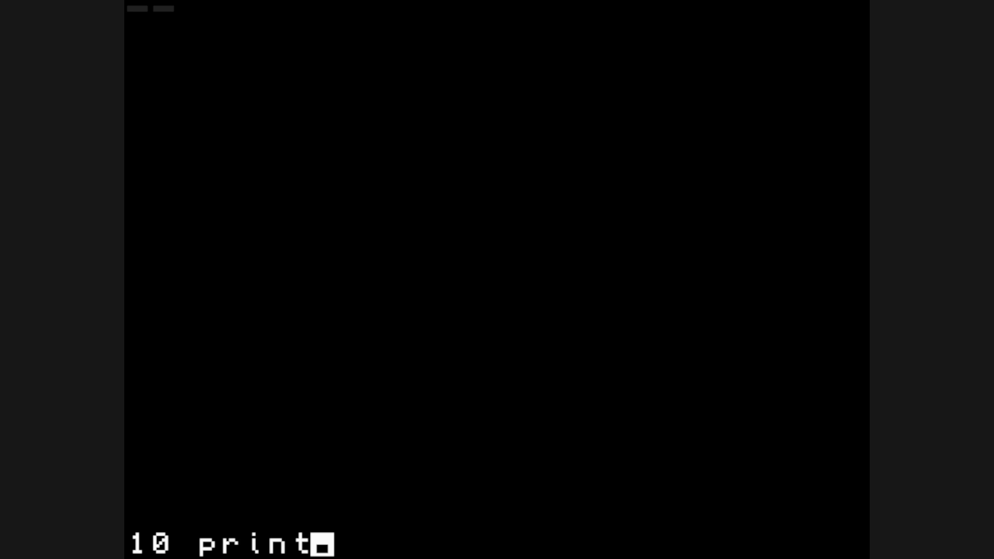
{"action": "type", "text": "\"Confes"}
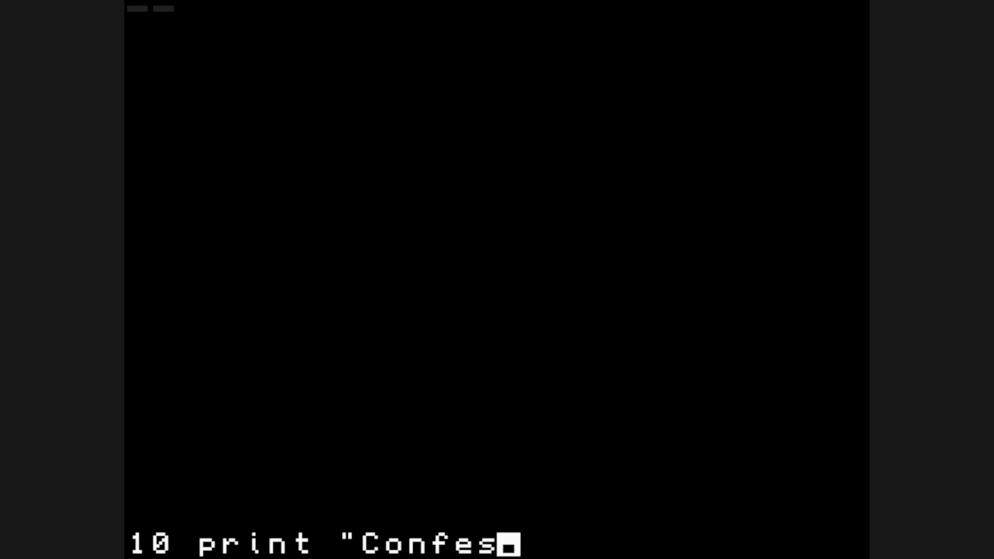
{"action": "type", "text": "sions of a"}
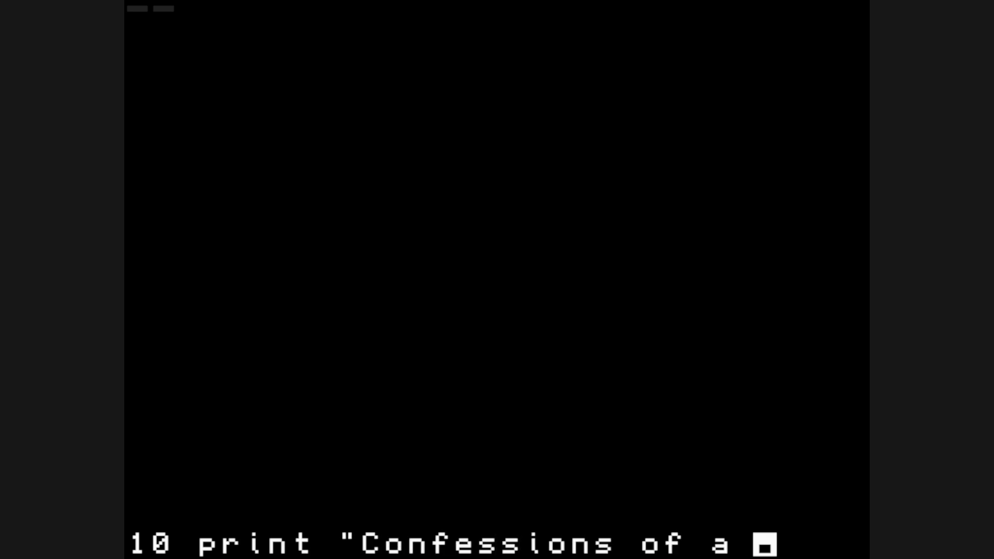
{"action": "type", "text": "Crap"}
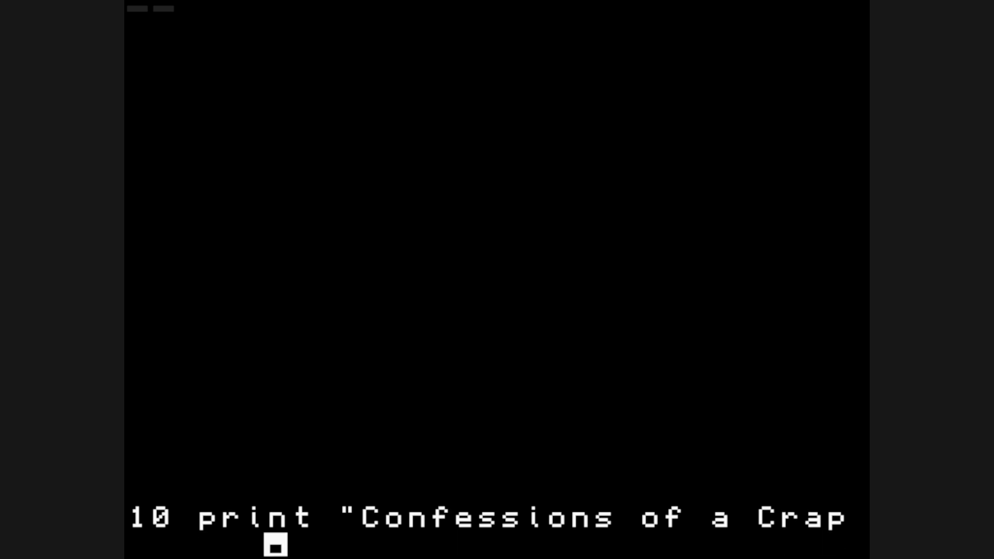
{"action": "type", "text": "Programmer\";"}
{"action": "type", "text": "20"}
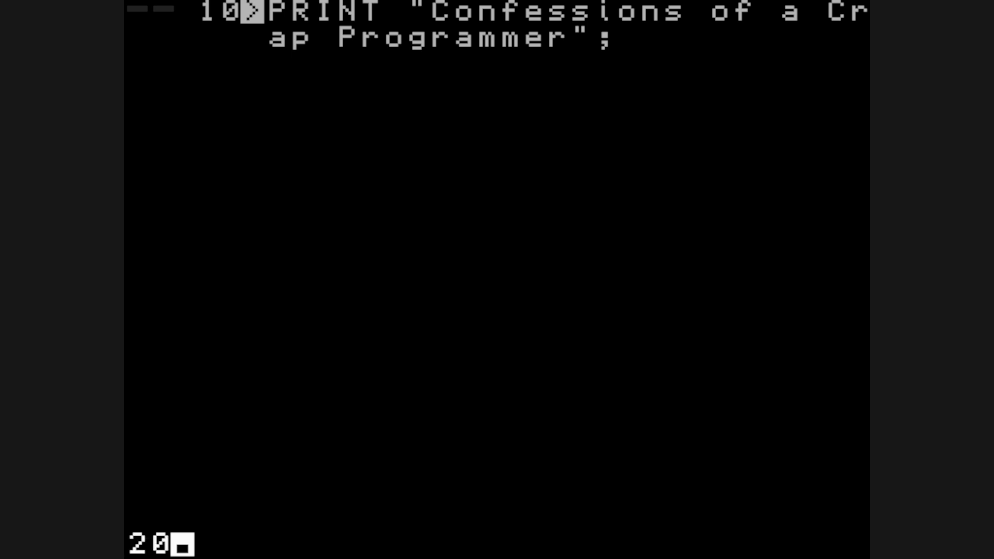
- Run the message loop with GO TO 10, then load the "doh" program from disk
{"action": "type", "text": "GO TO 10"}
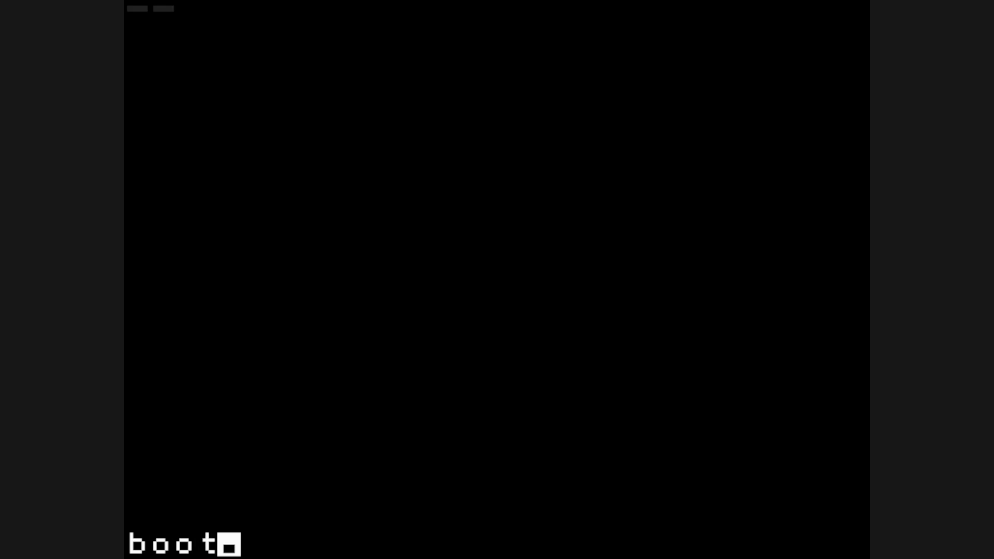
{"action": "type", "text": "load \"doh"}
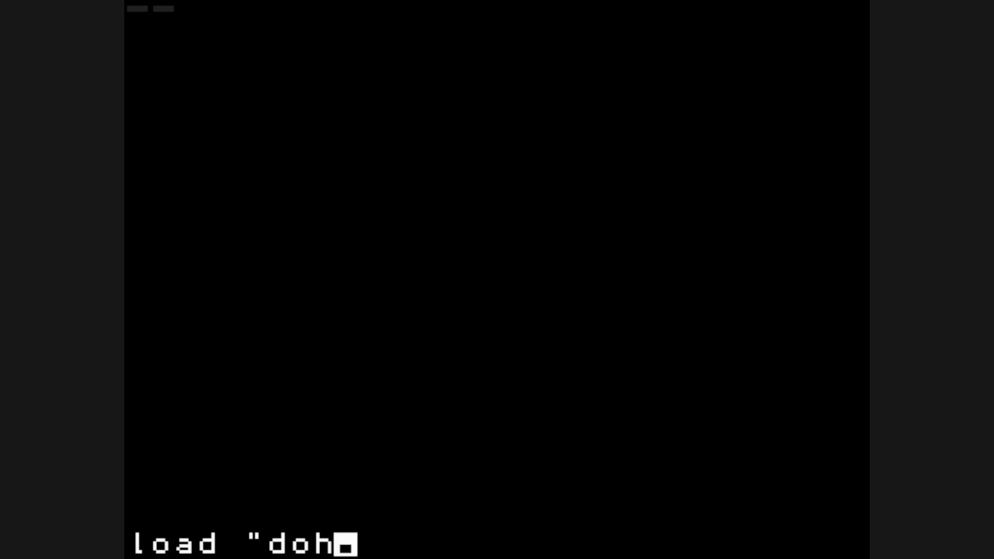
{"action": "key", "text": "Return"}
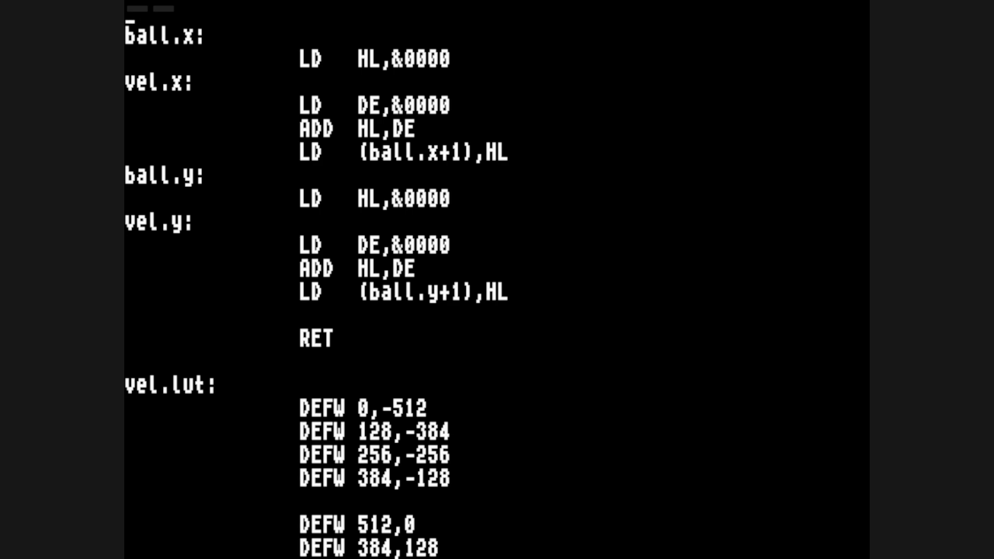
{"action": "scroll", "scroll_direction": "down", "scroll_amount": 3}
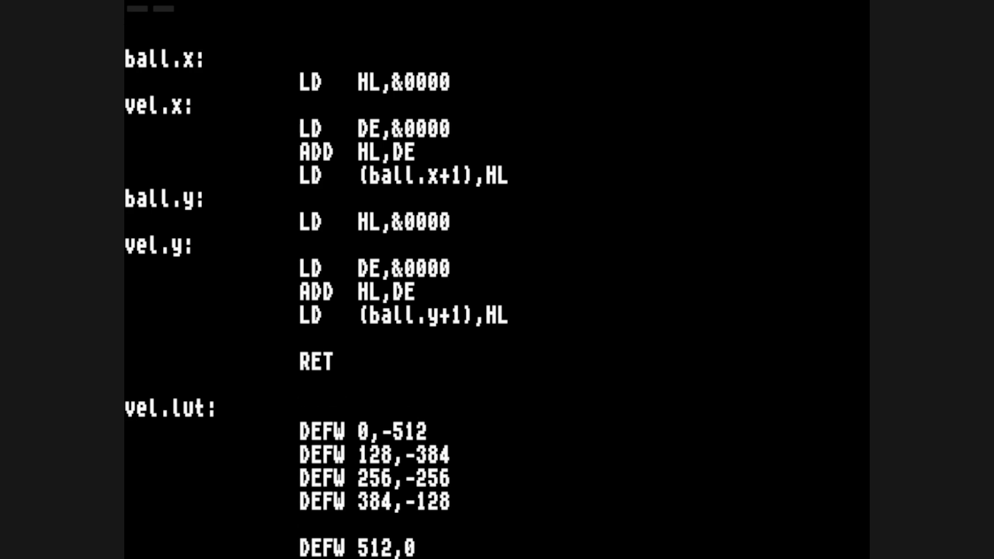